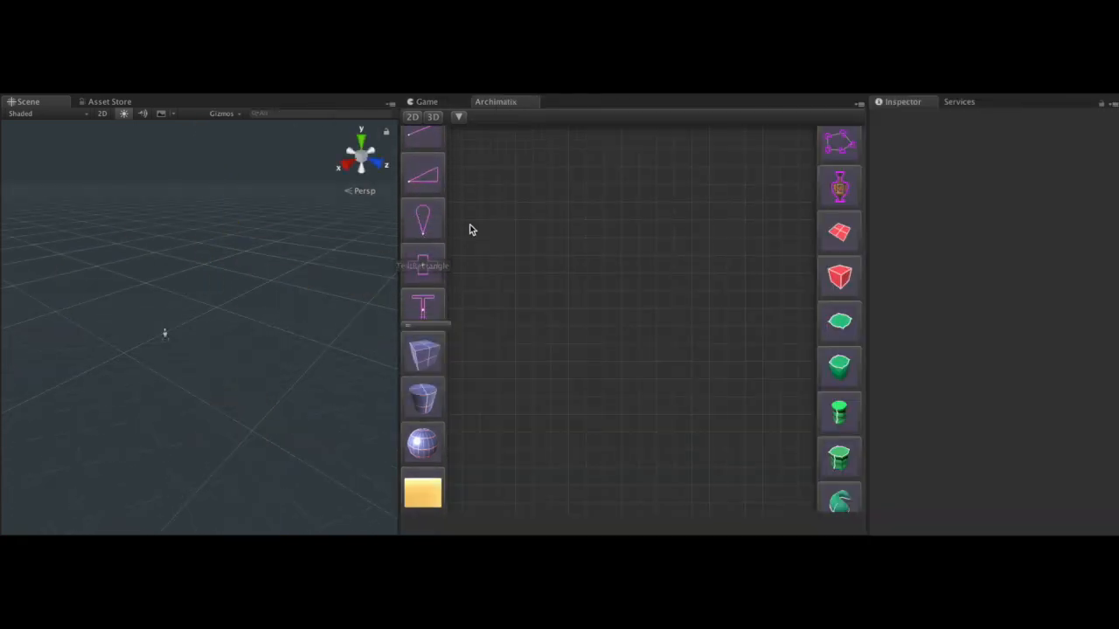
Add a TearDrop shape, lengthen it, and stretch its extrusion into a long blade
left_click(422, 220)
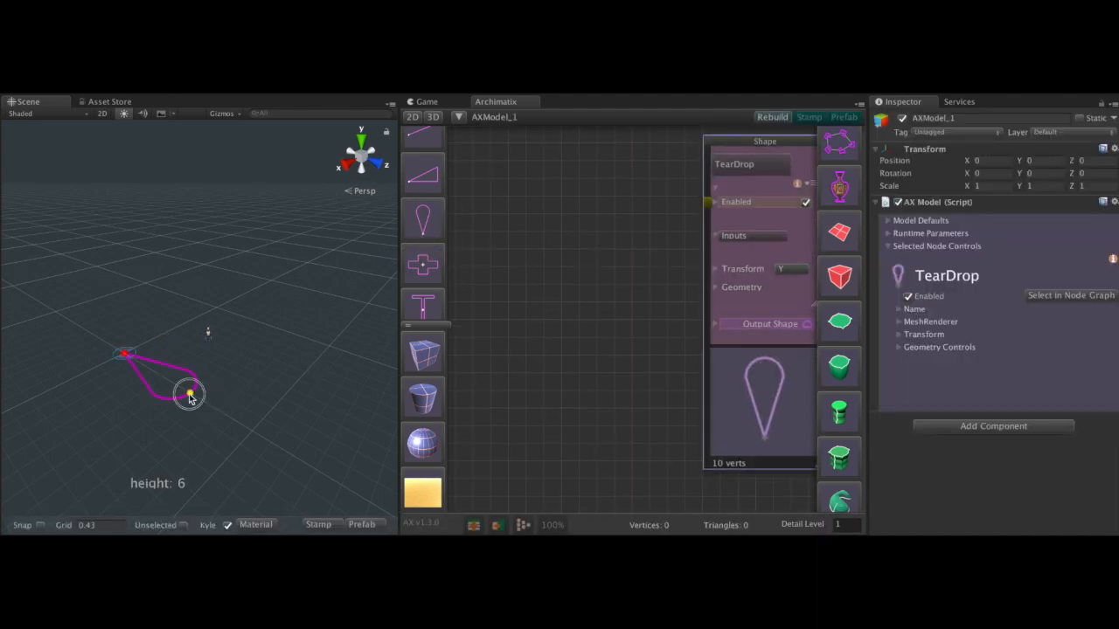
left_click_drag(188, 395, 327, 474)
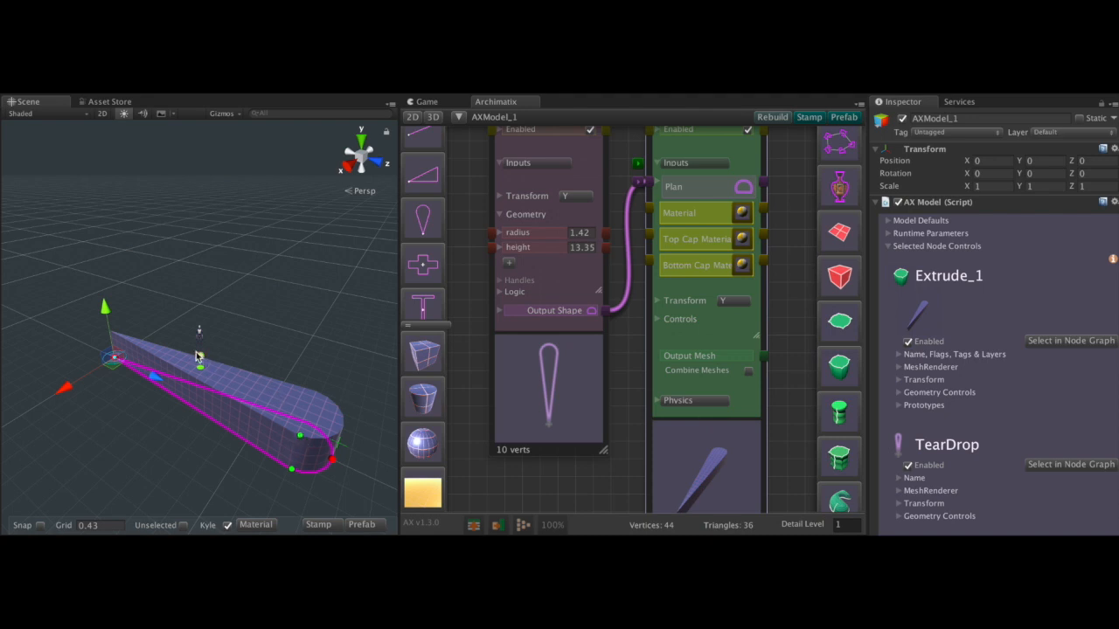
left_click_drag(328, 459, 293, 463)
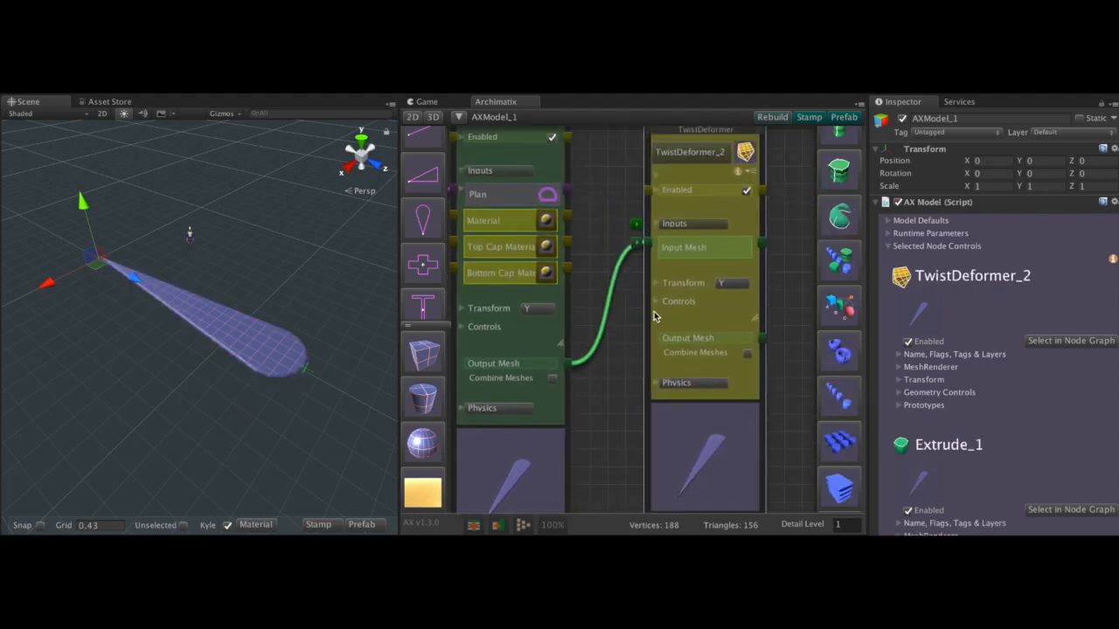
Set the twist deformer's Twist_Z to about -0.49
left_click(679, 301)
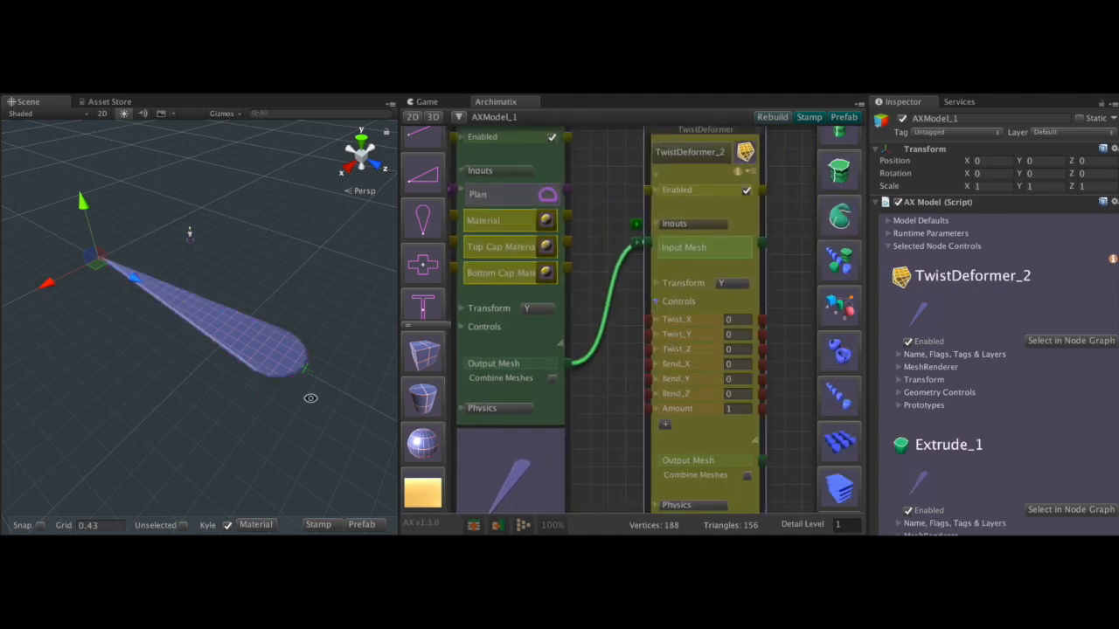
left_click_drag(708, 341, 713, 349)
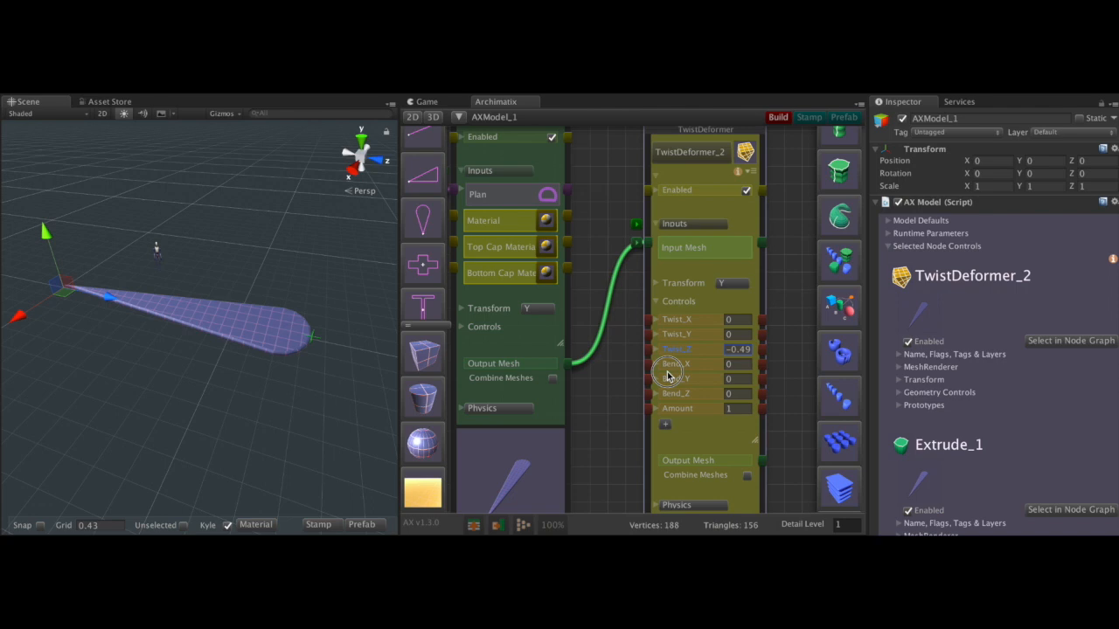
Switch the scene to wireframe and raise the Extrude's plan subdivision count
left_click(21, 114)
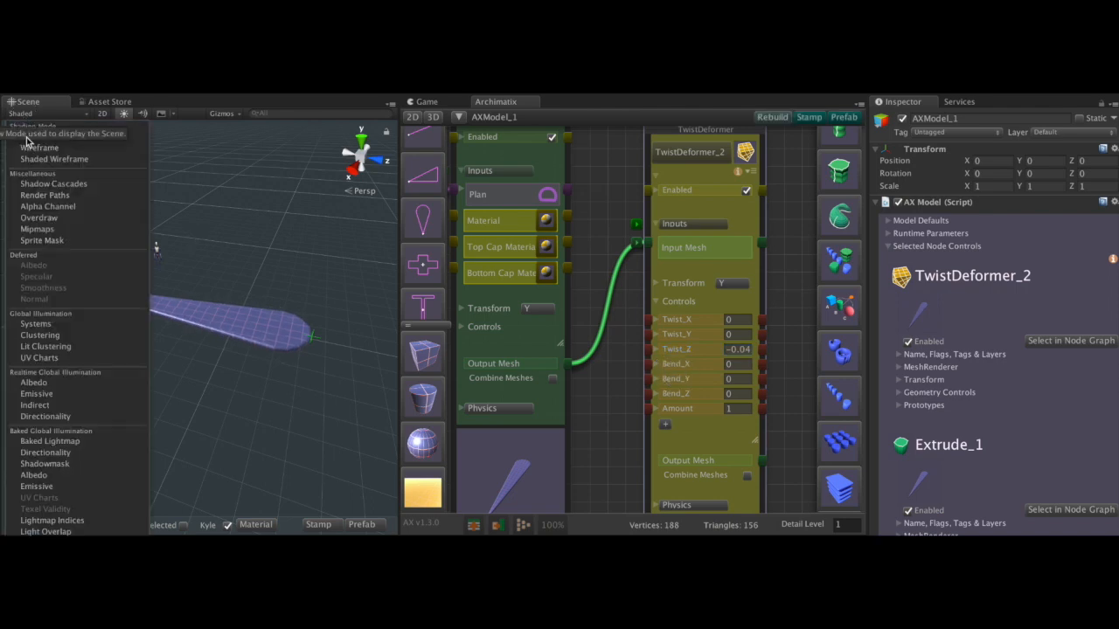
left_click(40, 147)
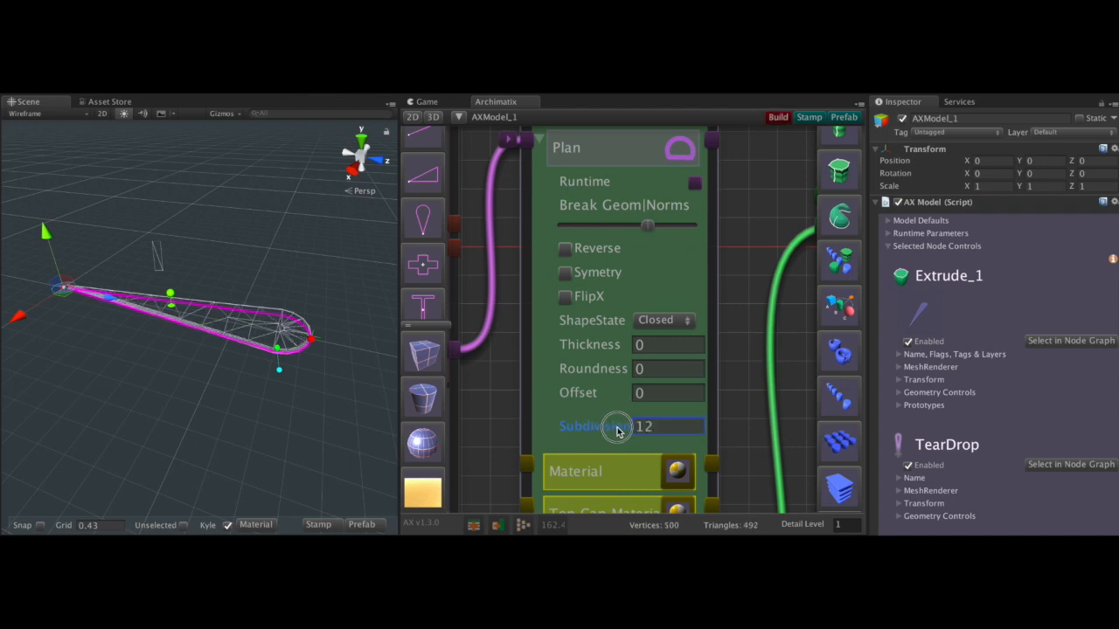
left_click_drag(616, 427, 687, 433)
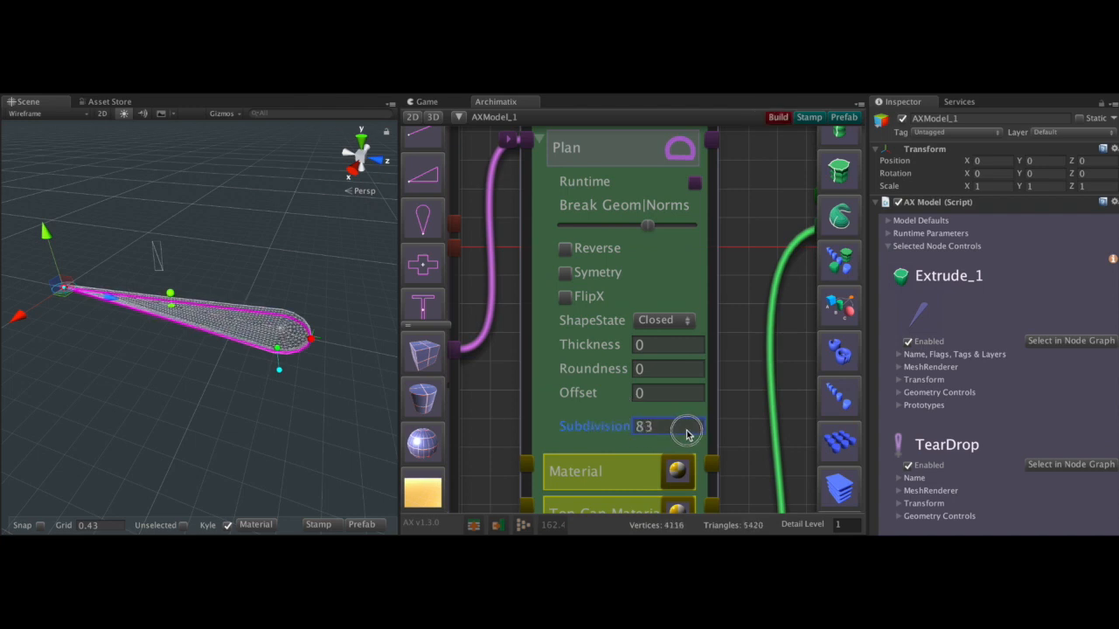
left_click_drag(686, 428, 617, 429)
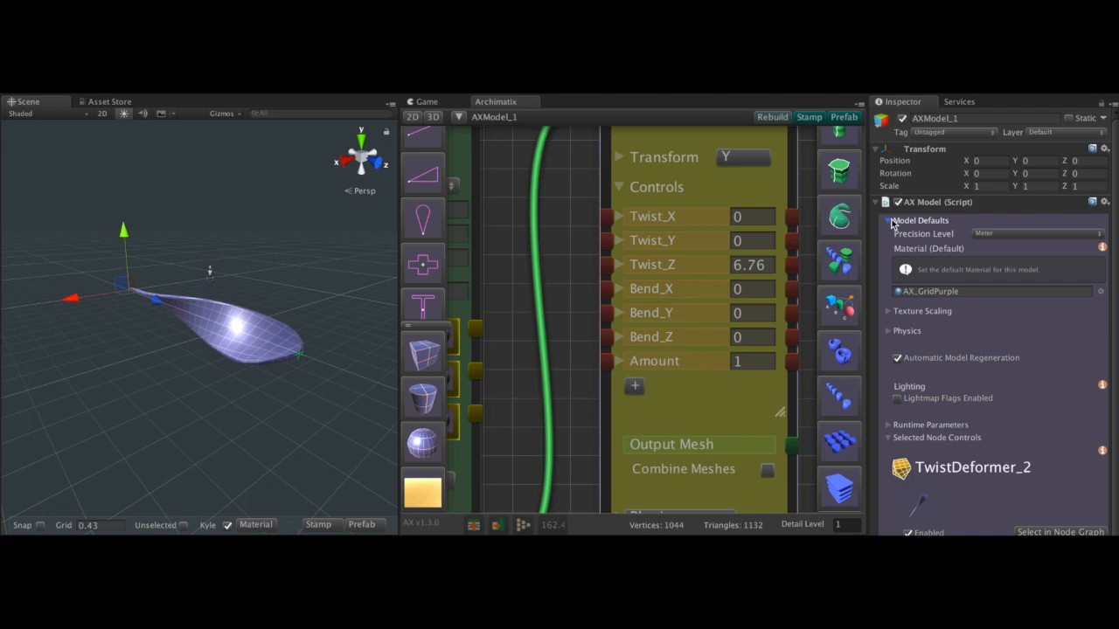
mouse_move(319, 272)
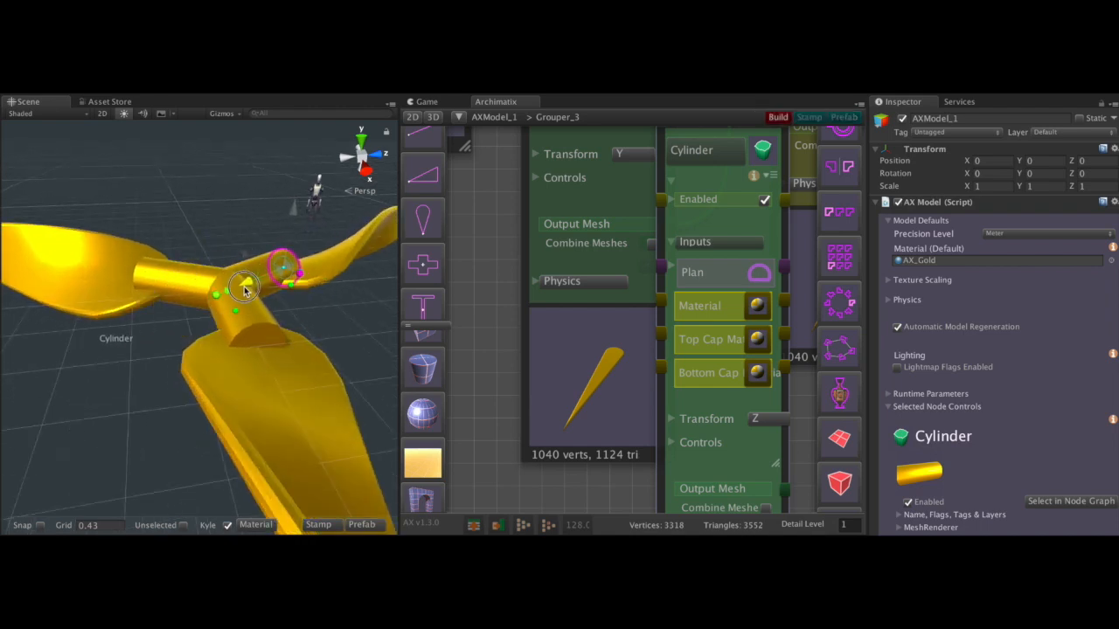
Resize the hub cylinder at the centre of the blades
left_click_drag(248, 289, 226, 296)
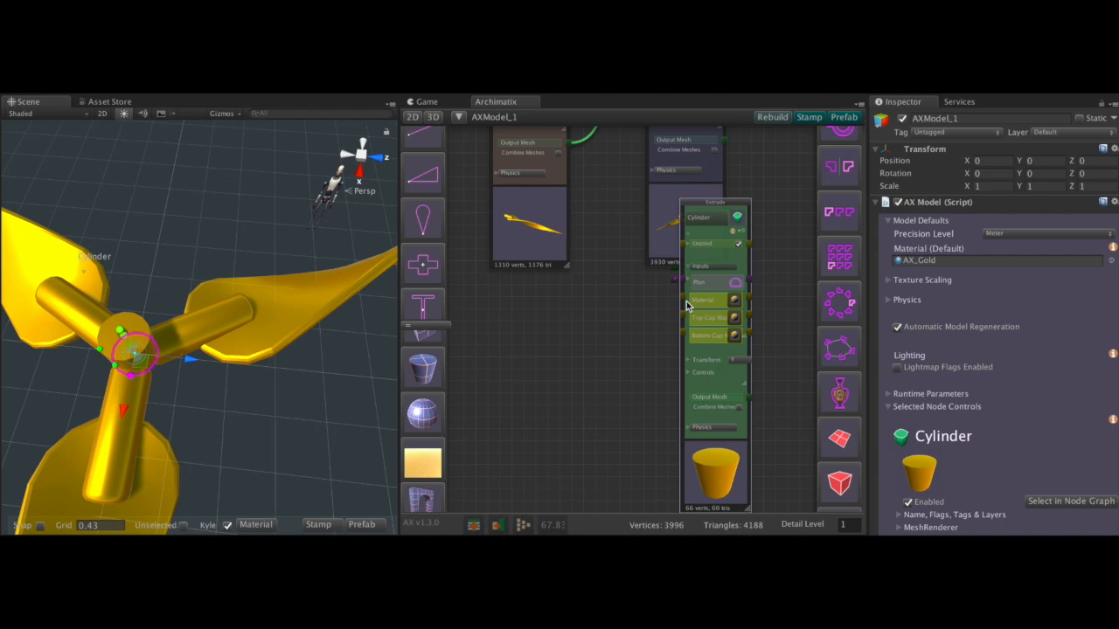
Set the hub cylinder radius to about 0.9 and the second cylinder's to about 0.4
left_click_drag(136, 354, 127, 393)
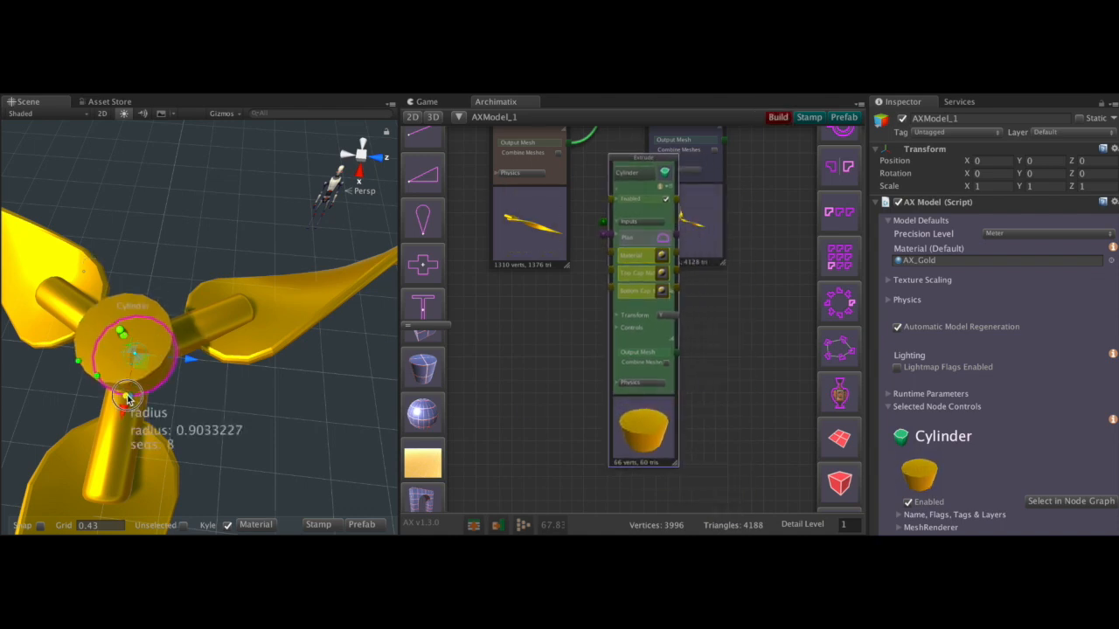
left_click_drag(127, 394, 162, 354)
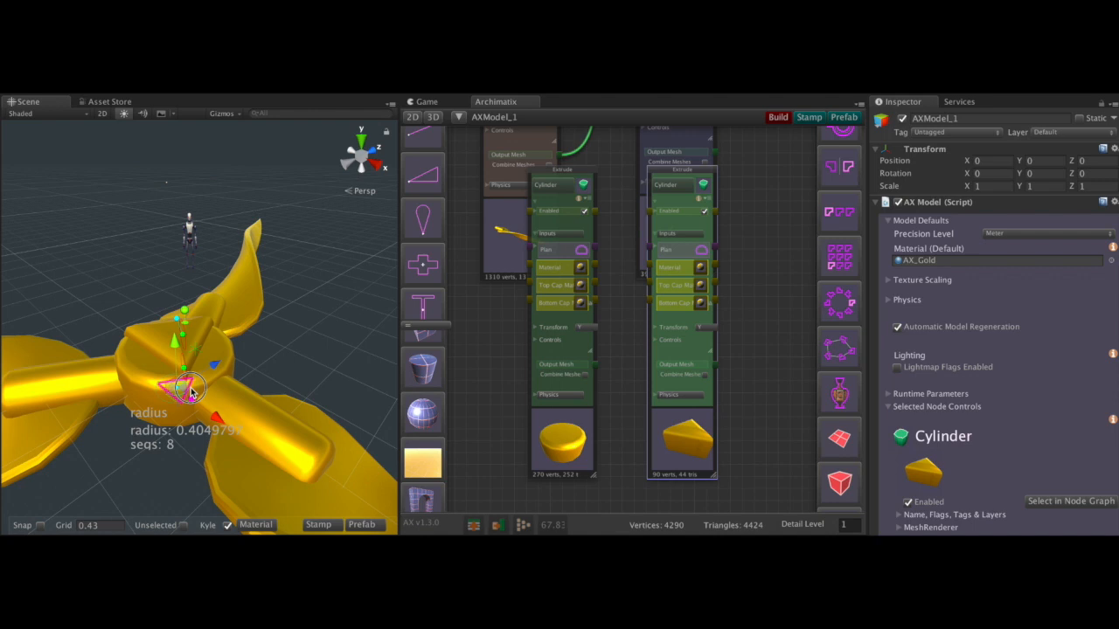
left_click_drag(192, 389, 183, 397)
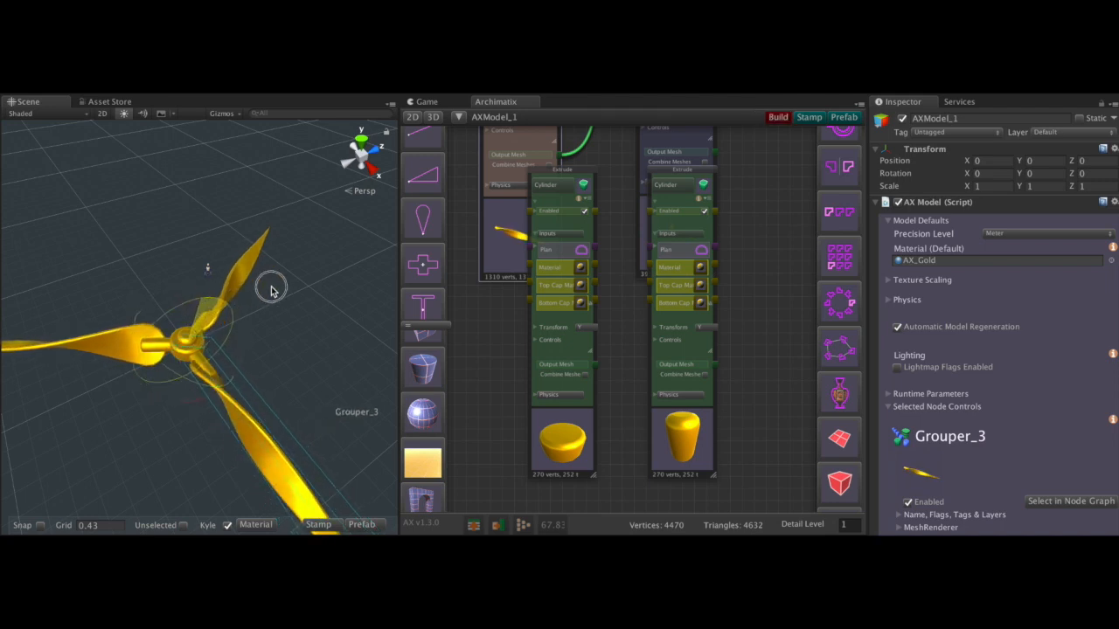
Orbit the Scene view to inspect the assembled three-bladed rotor
left_click_drag(271, 290, 103, 420)
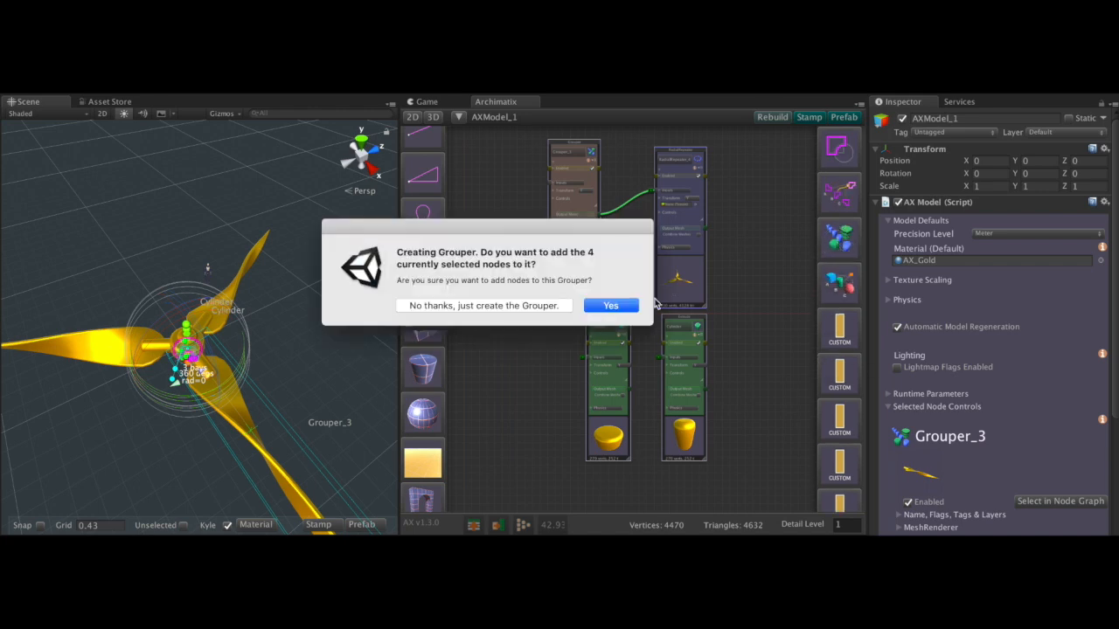
Add the four rotor nodes to the new grouper and pan the graph to show it
left_click(610, 305)
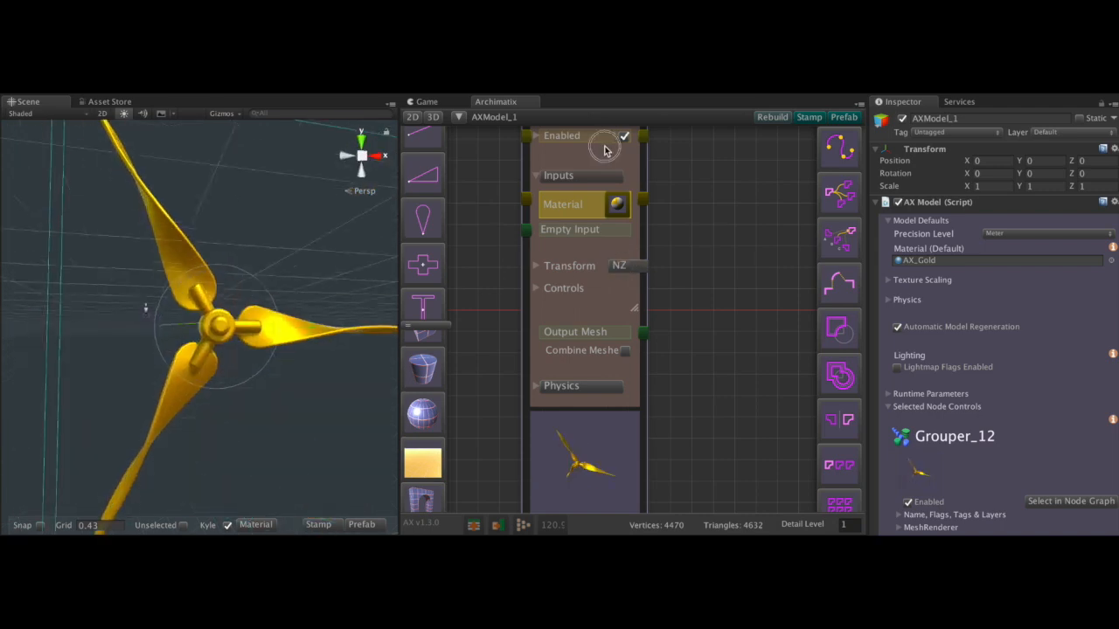
left_click_drag(603, 148, 175, 315)
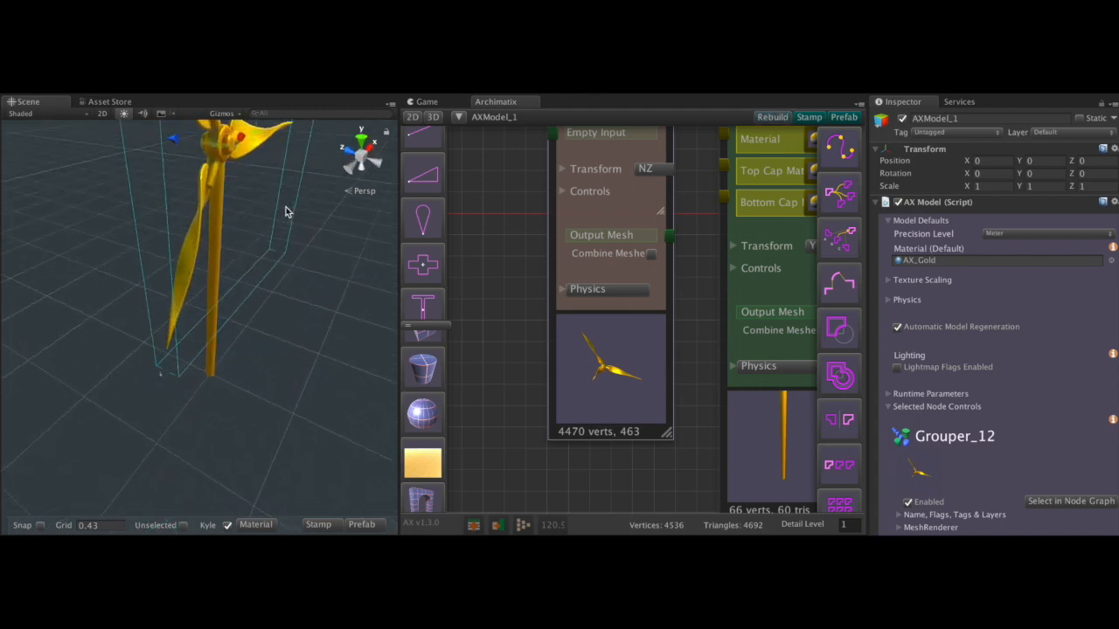
Position the rotor grouper on top of the tall cylinder mast
left_click_drag(289, 212, 192, 244)
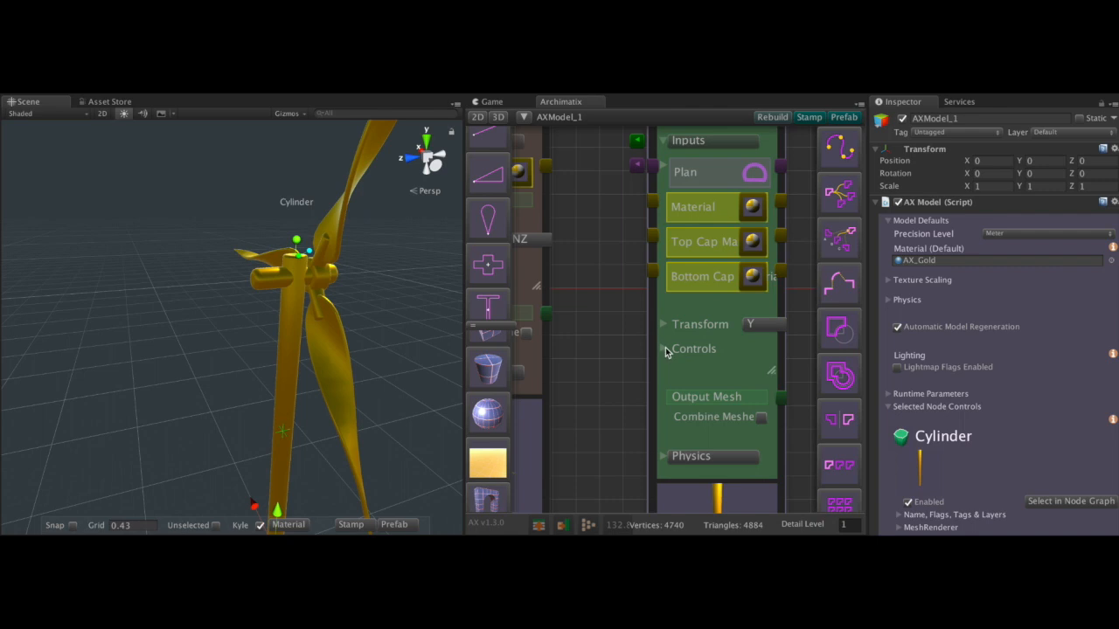
Set the mast cylinder's Taper to about 0.59
left_click(663, 348)
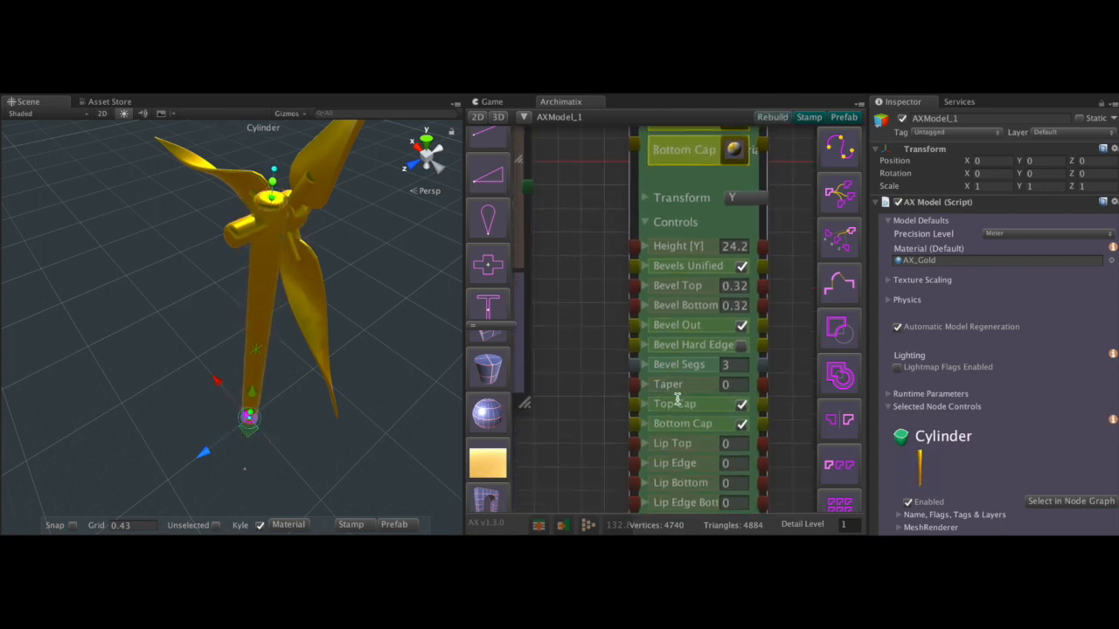
left_click_drag(668, 385, 734, 385)
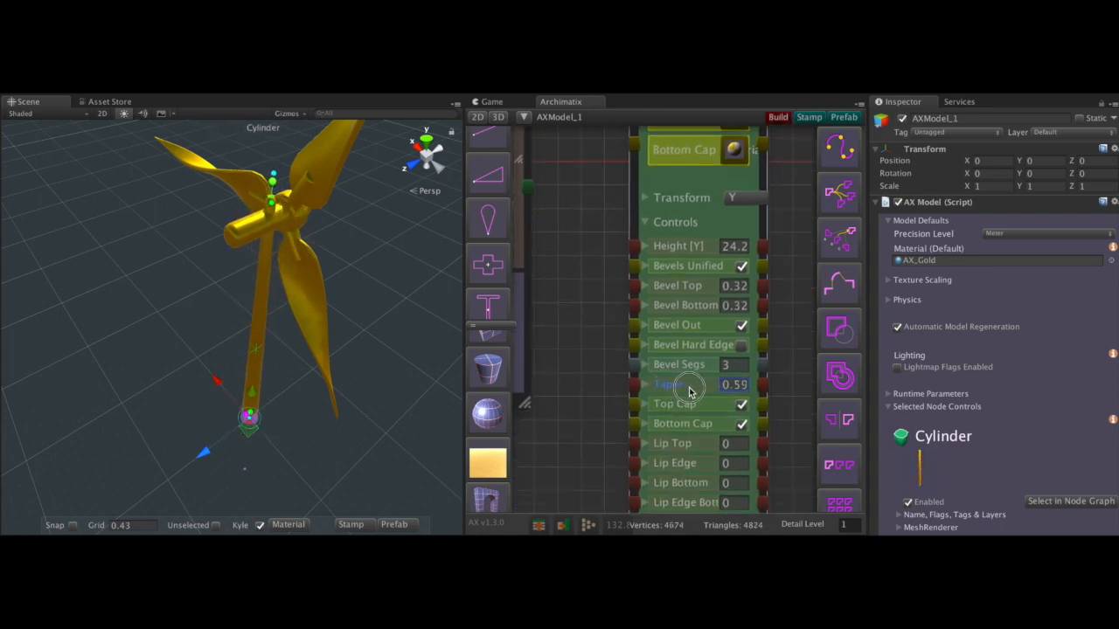
left_click_drag(734, 385, 734, 385)
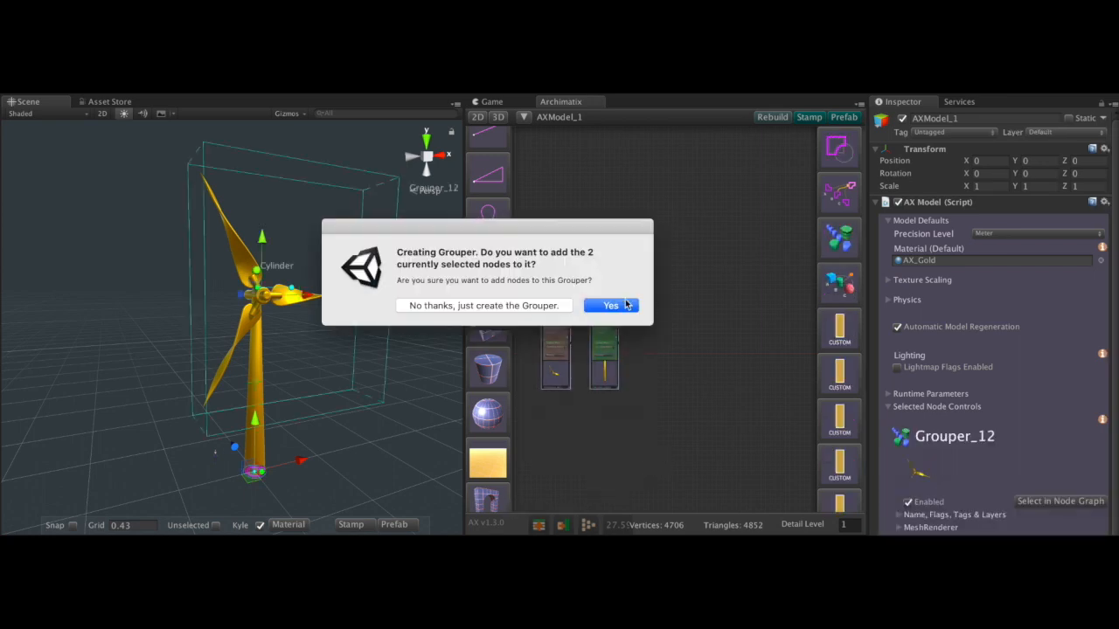
Add the rotor and mast to a new grouper named WindTurbine
left_click(610, 305)
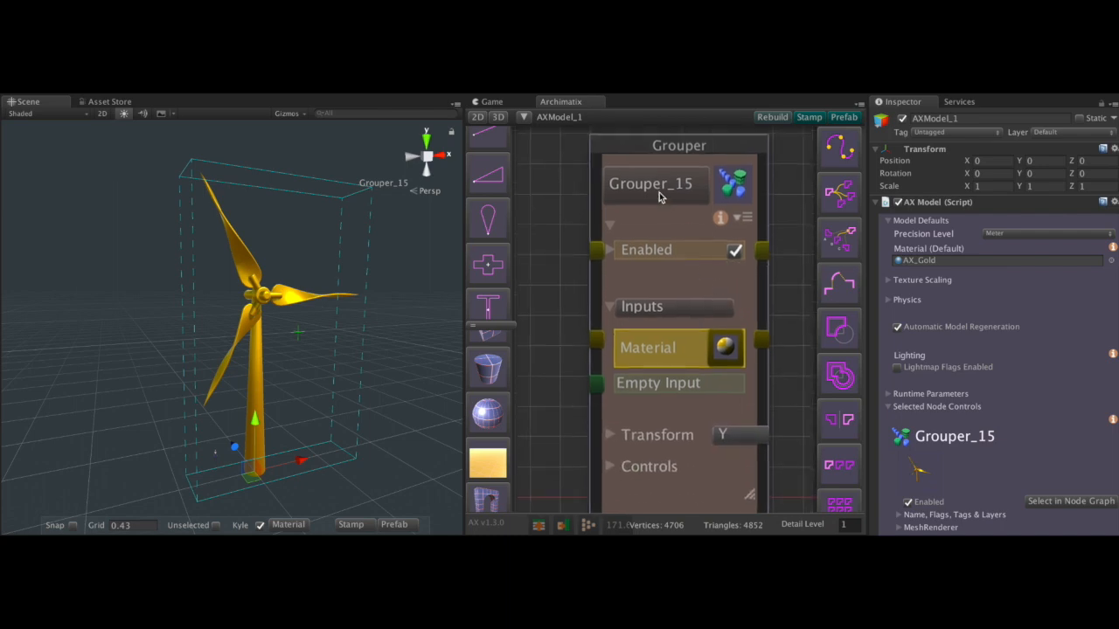
type("Win")
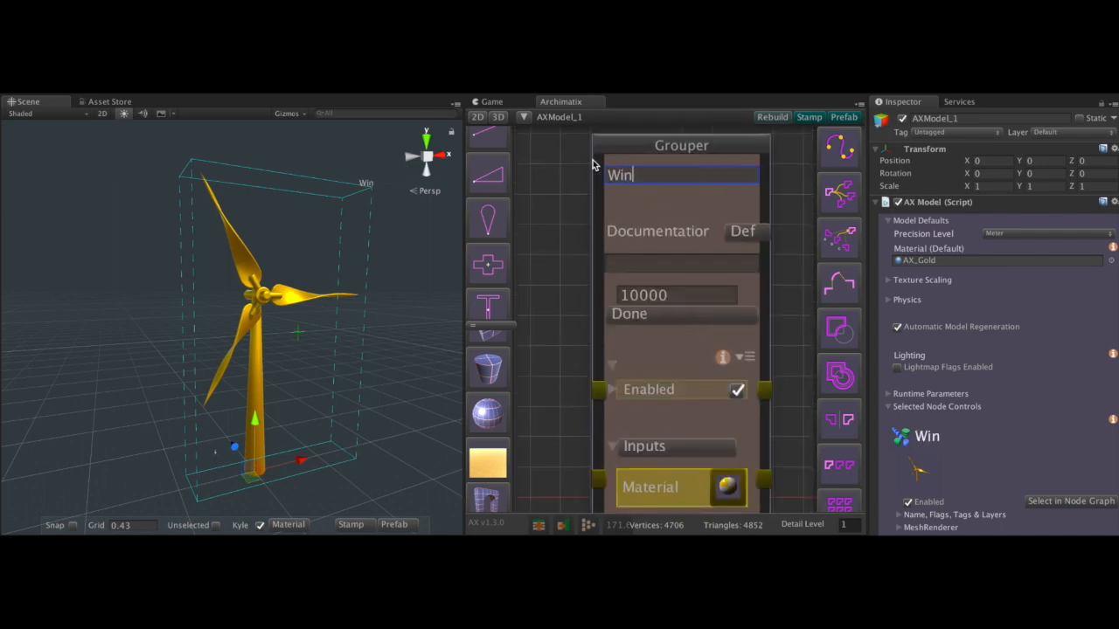
type("dTurbine")
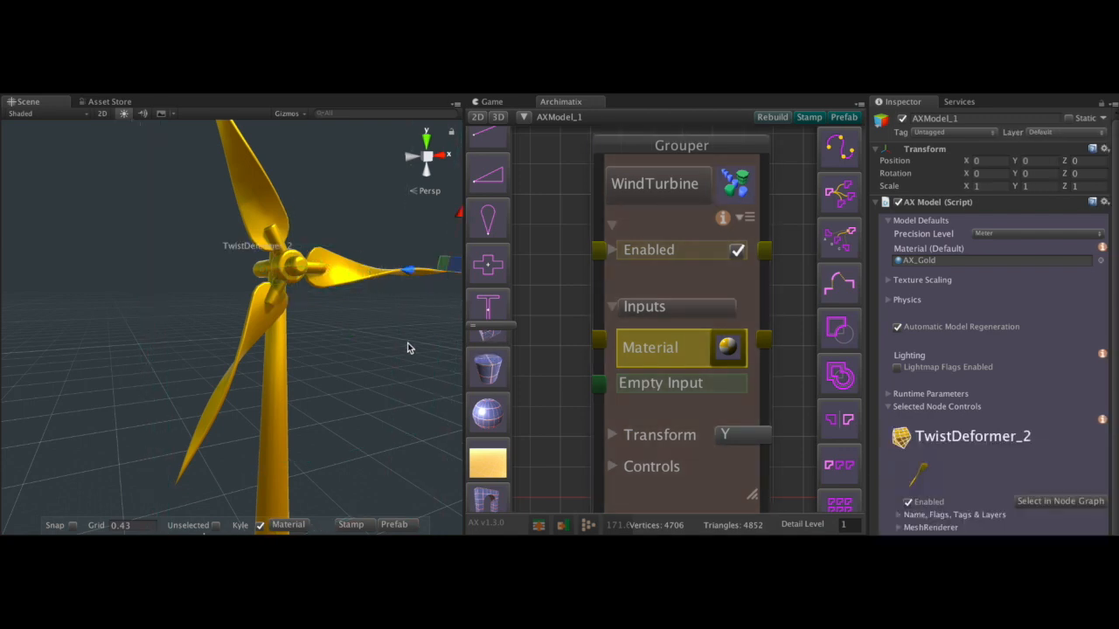
Drag TwistDeformer_2's Twist_Z value larger to twist the turbine blades along their length
scroll("down", 3)
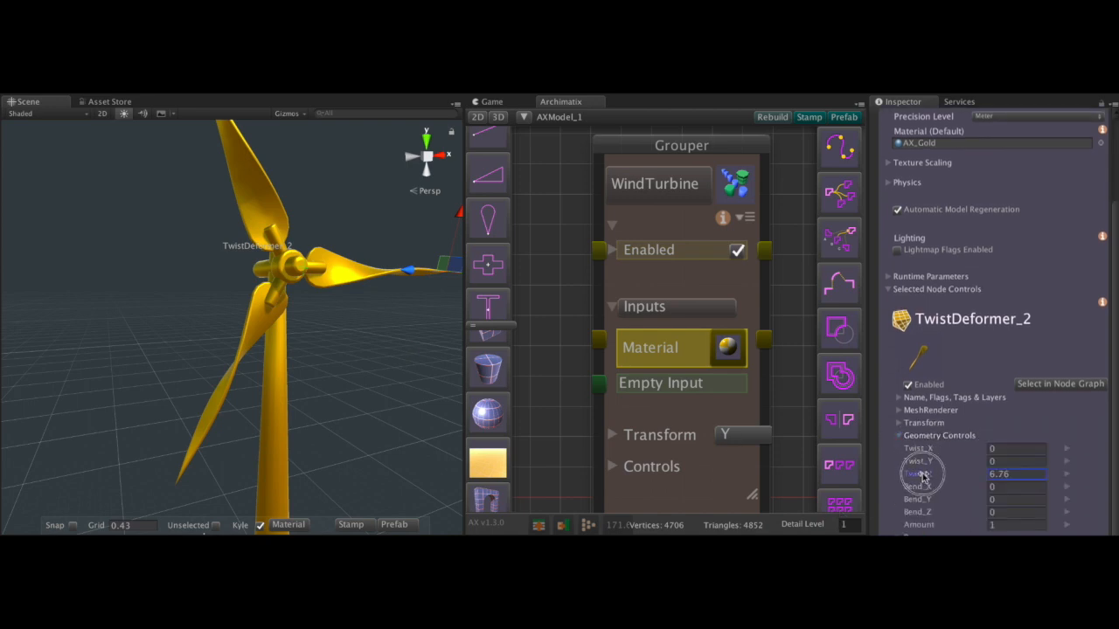
left_click_drag(923, 474, 988, 474)
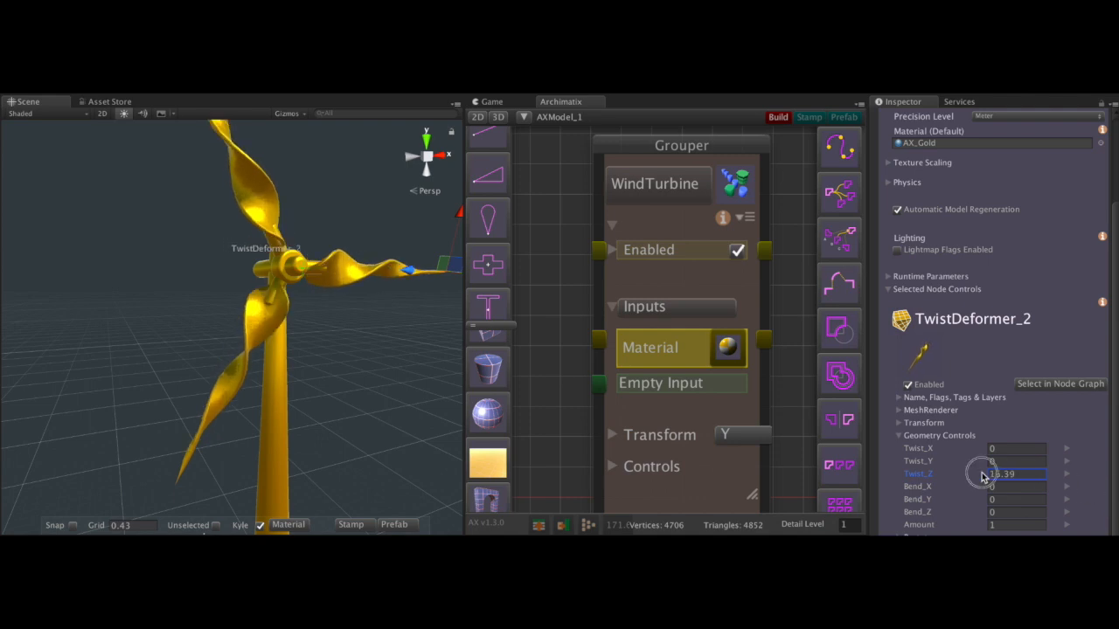
left_click_drag(1014, 474, 988, 474)
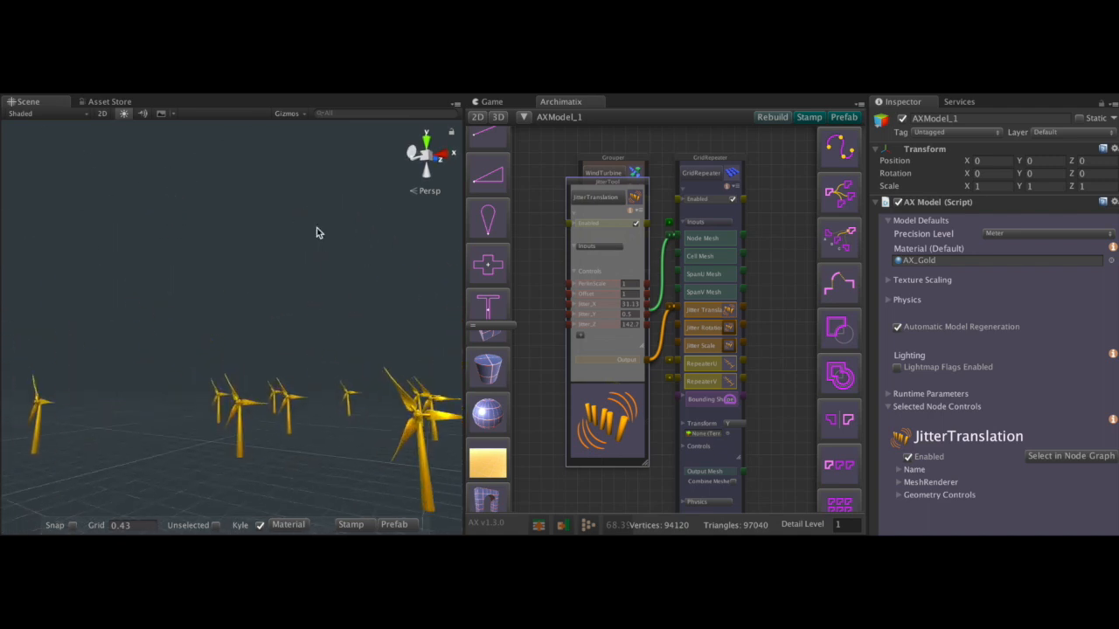
Orbit the Scene view across the jittered grid of gold wind turbines
left_click_drag(318, 232, 323, 344)
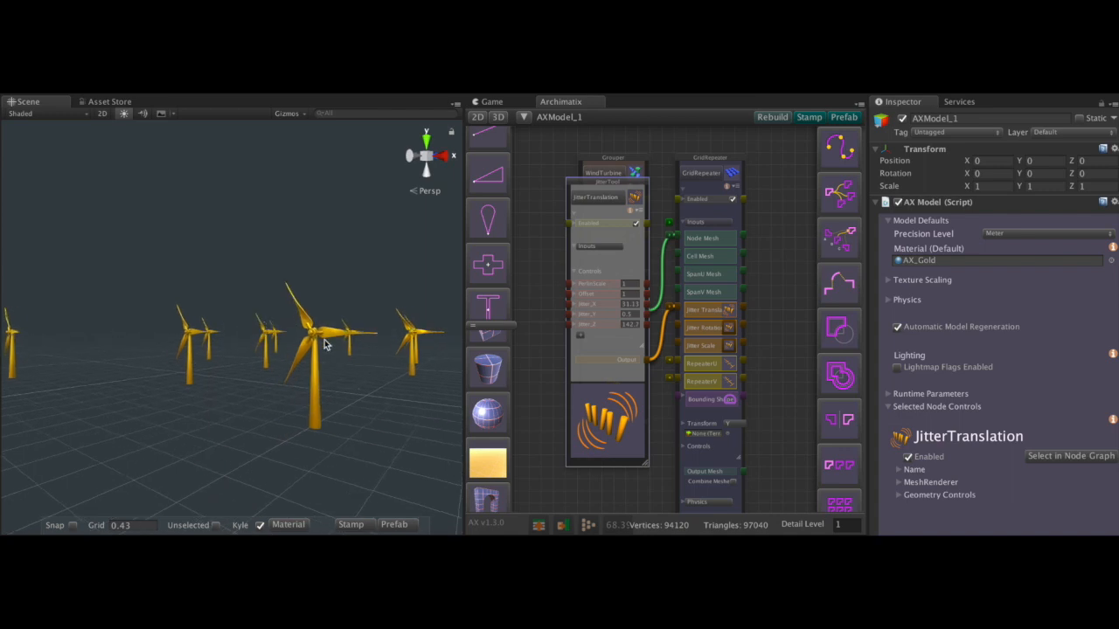